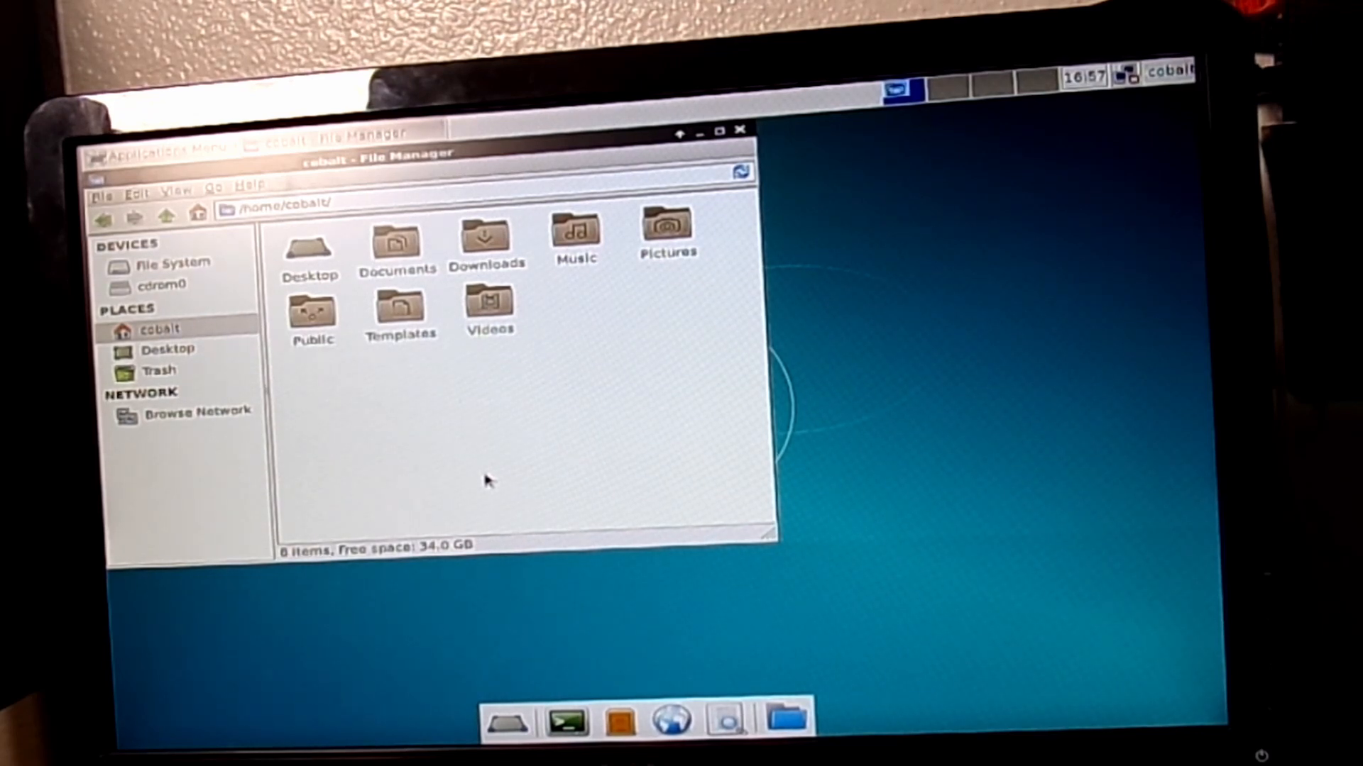
mouse_move(307, 492)
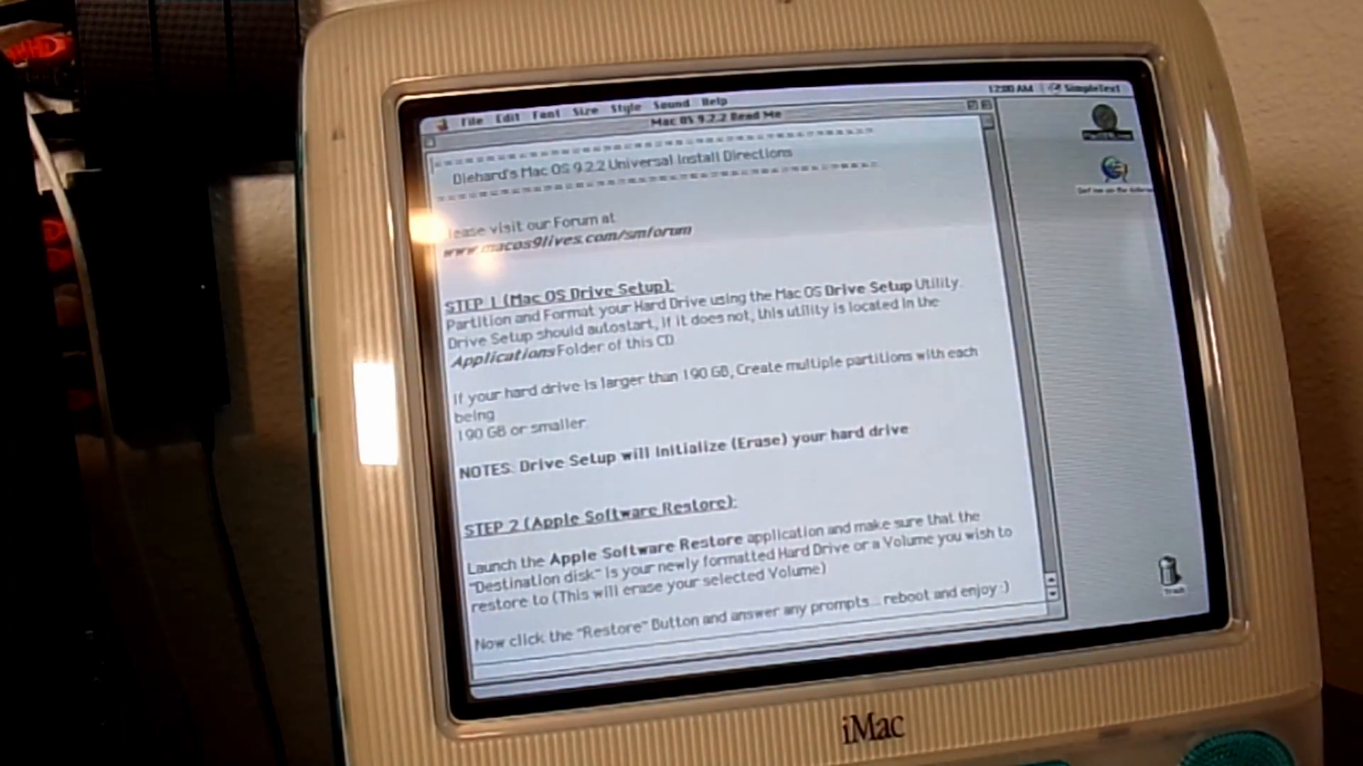
- Close the Mac OS 9.2.2 Read Me in SimpleText after glancing at the Apple menu
text(jhhhh)
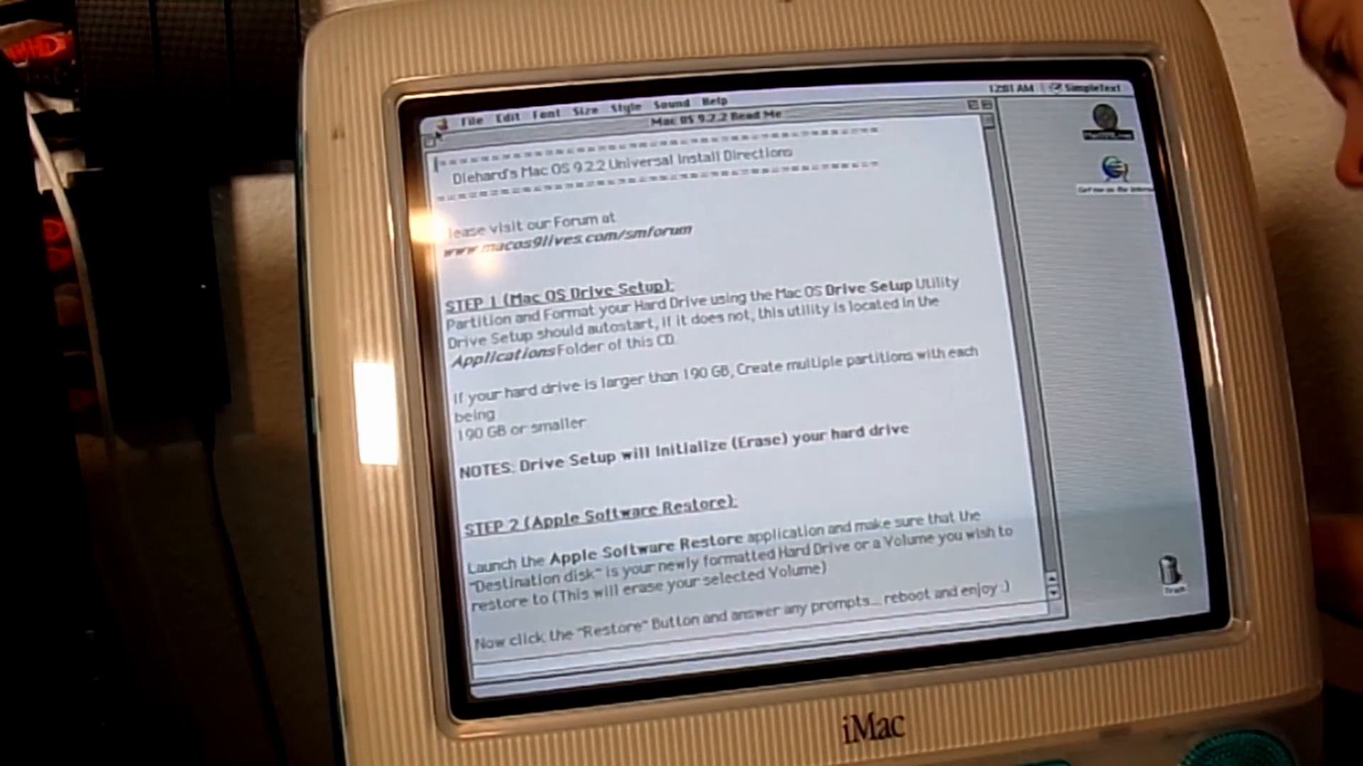
click(443, 100)
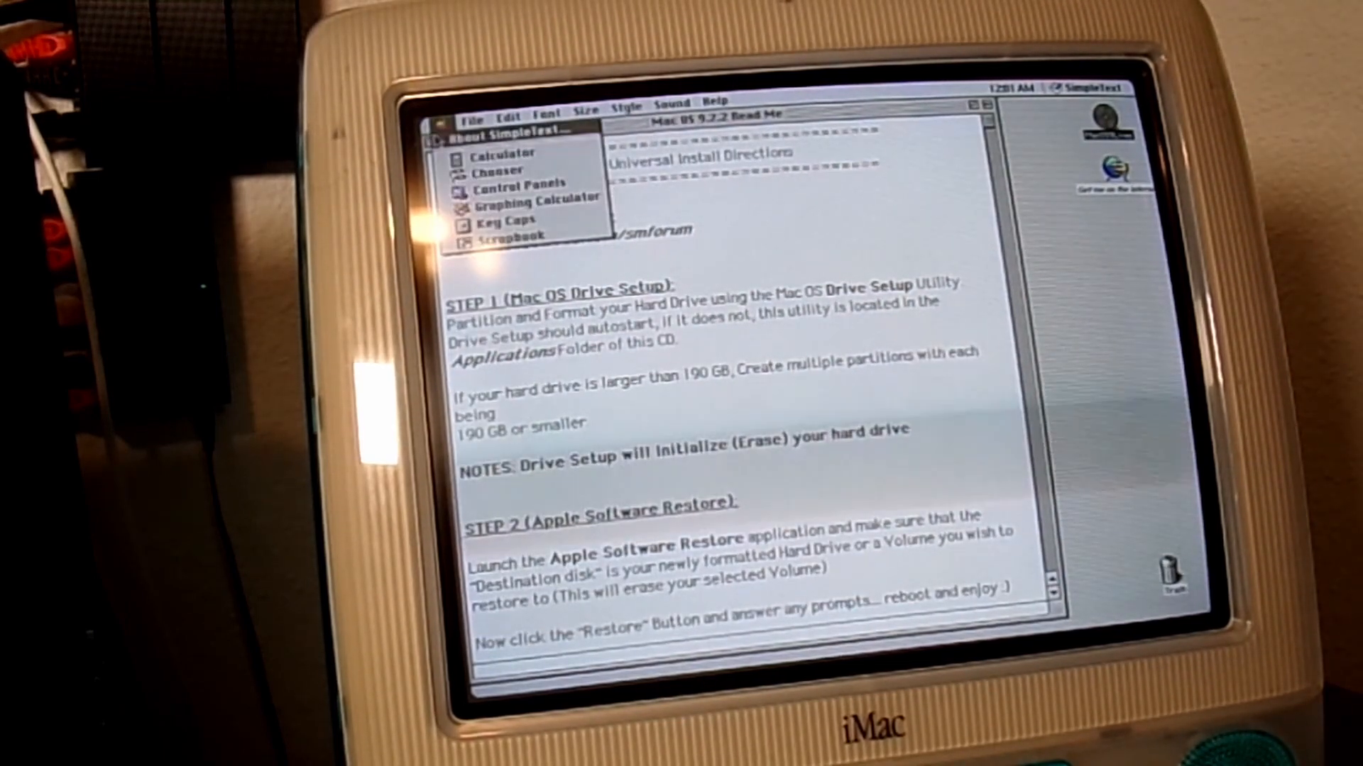
click(498, 134)
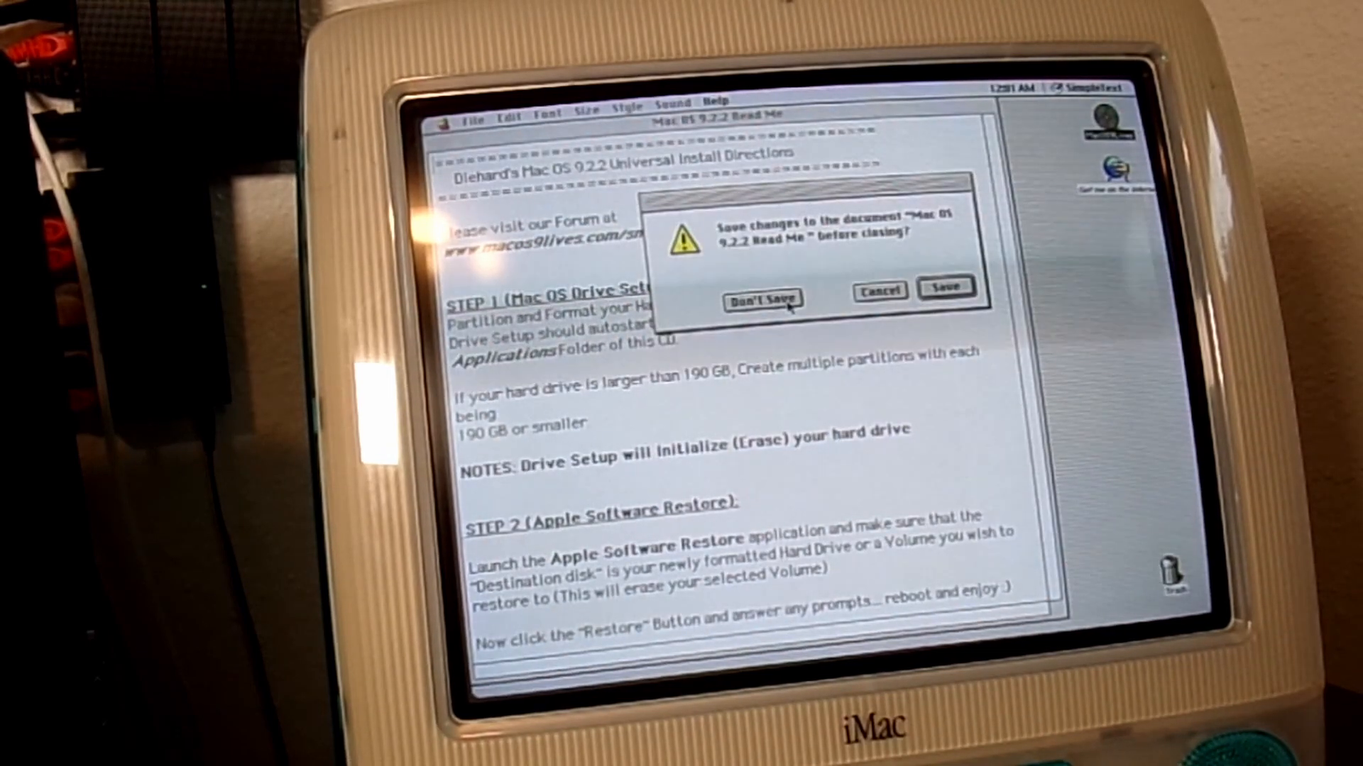
- Discard the Read Me changes, select the unmounted internal drive in Drive Setup and start Initialize
click(761, 299)
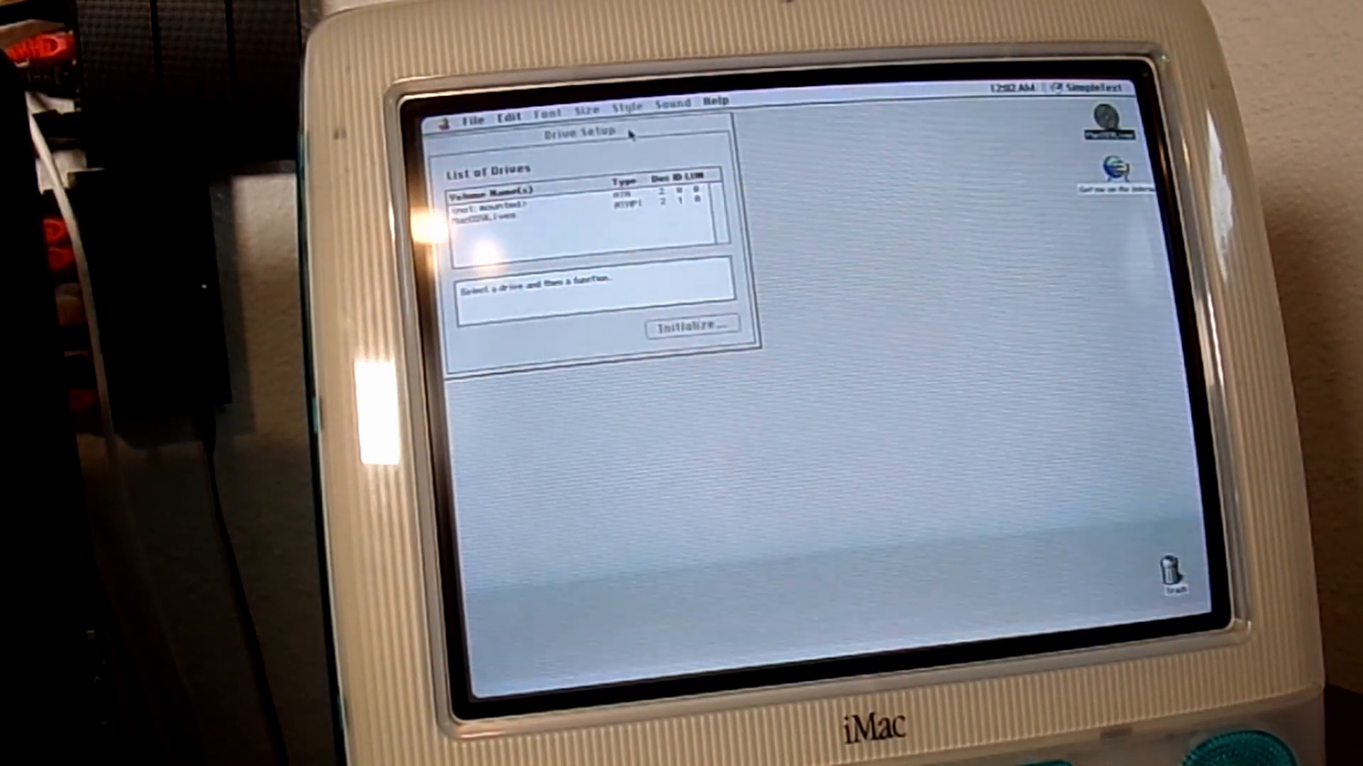
click(573, 216)
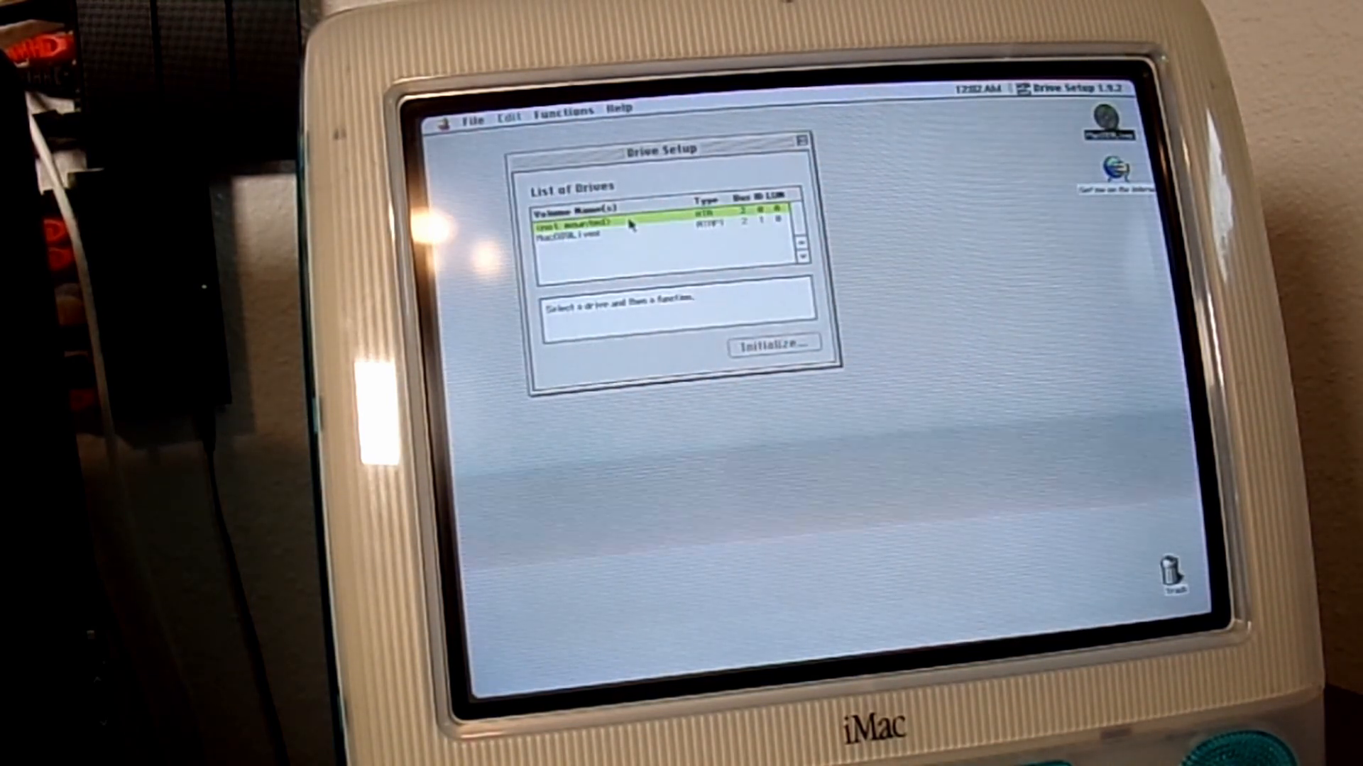
click(599, 237)
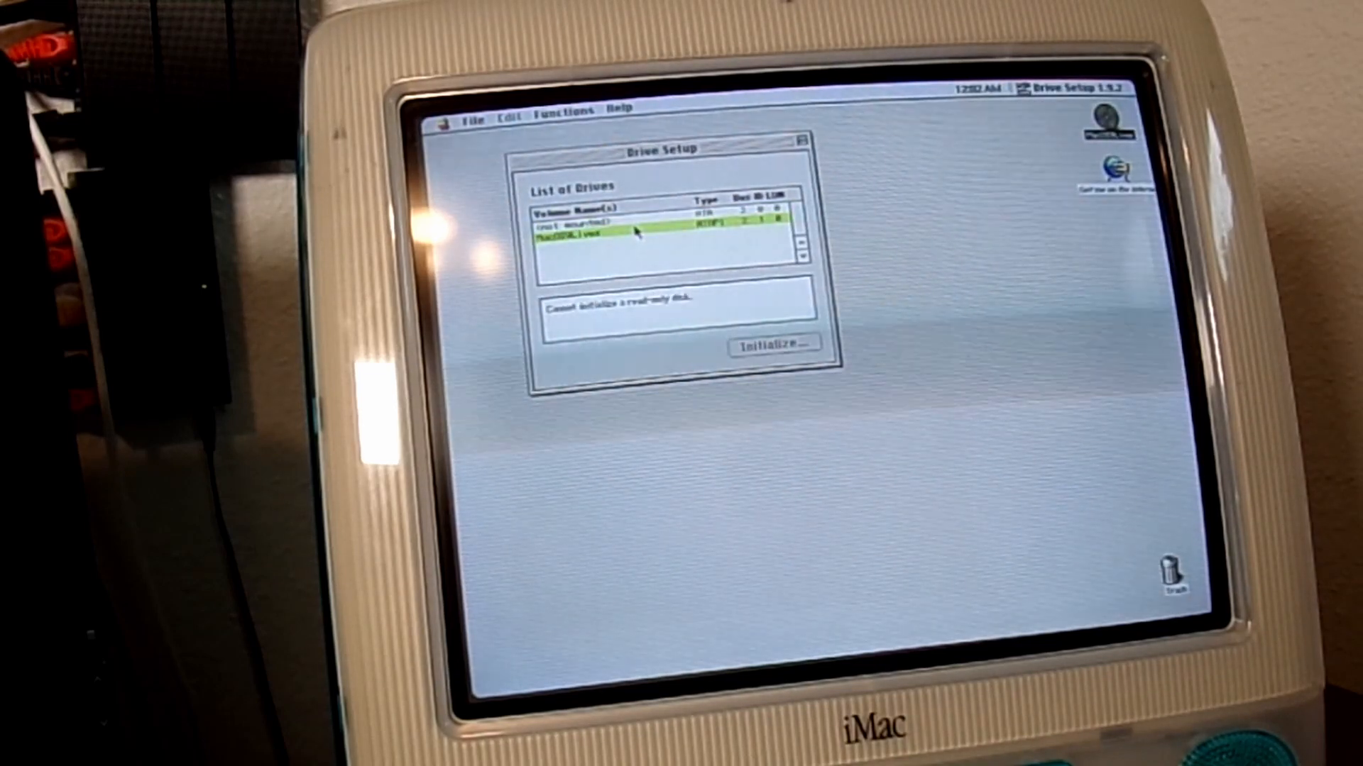
click(609, 221)
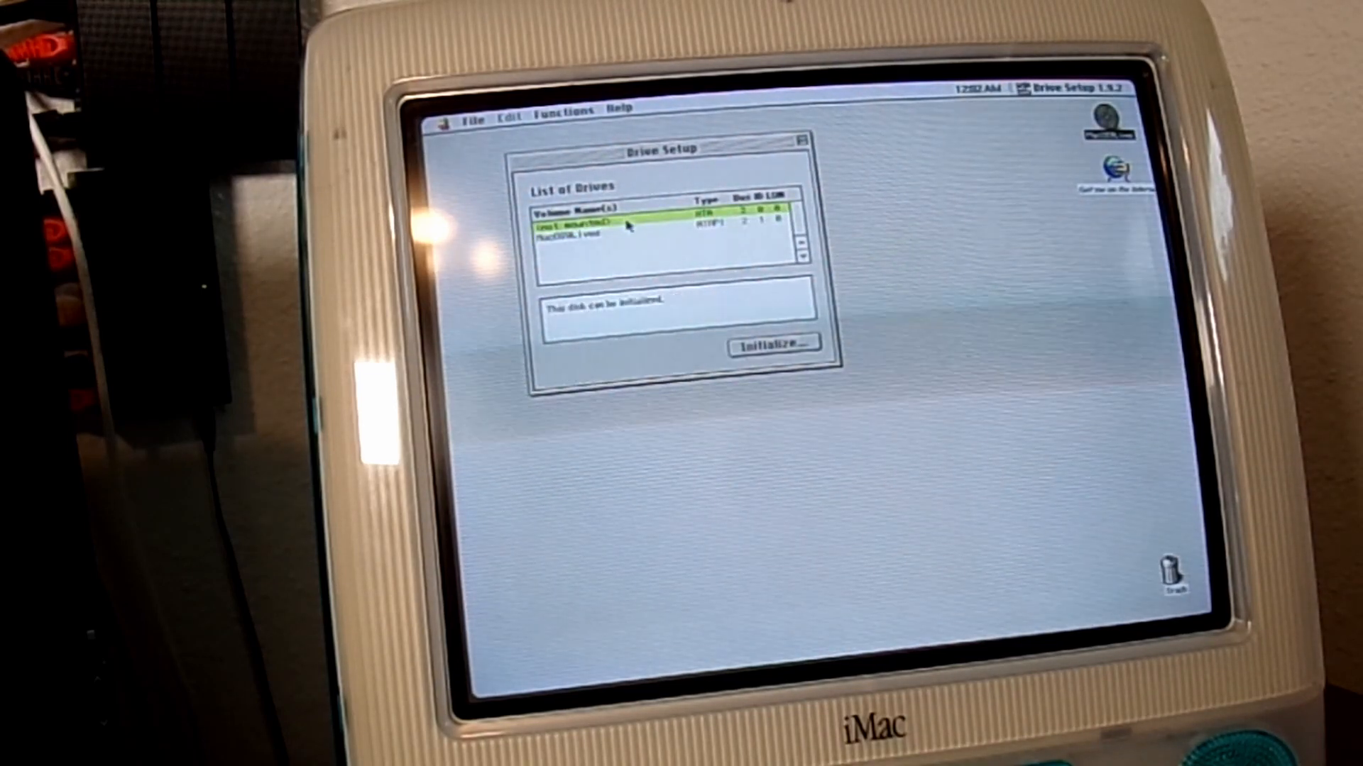
click(768, 343)
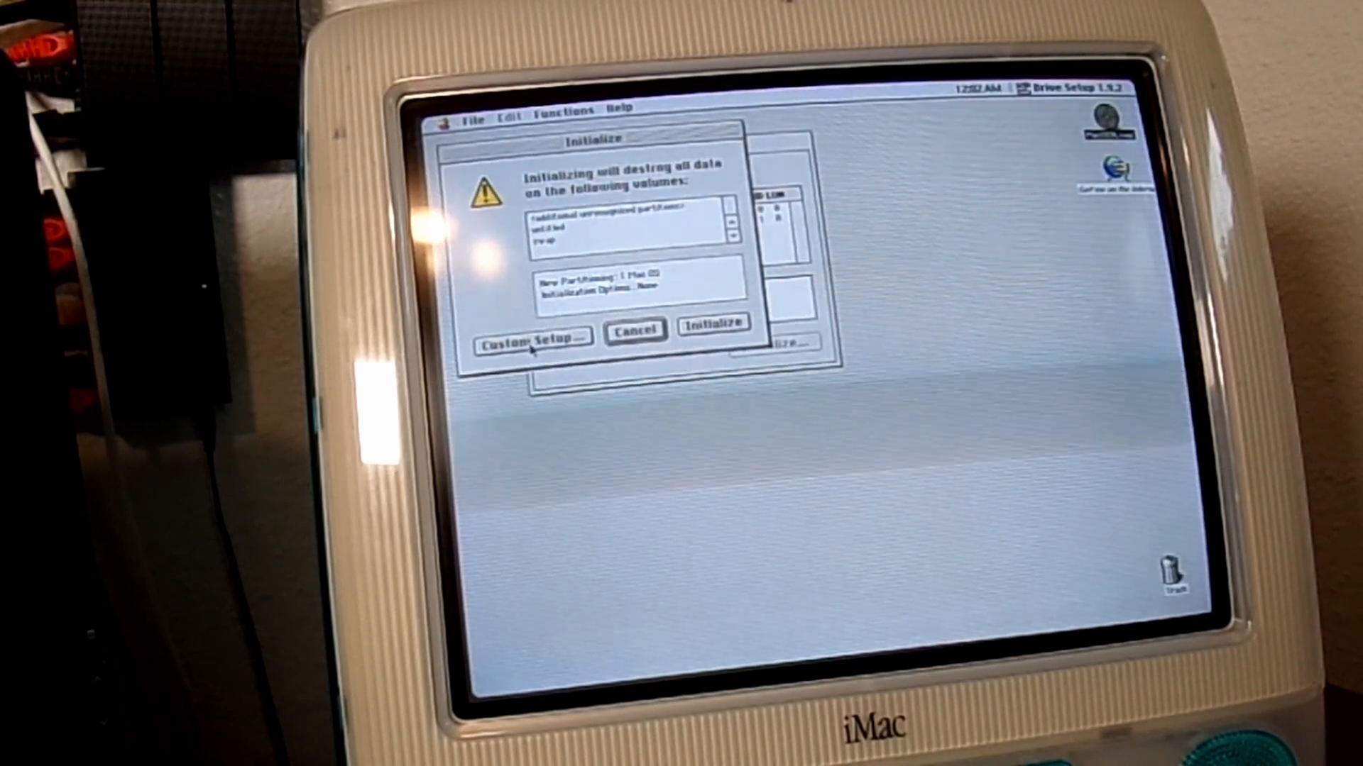
click(531, 338)
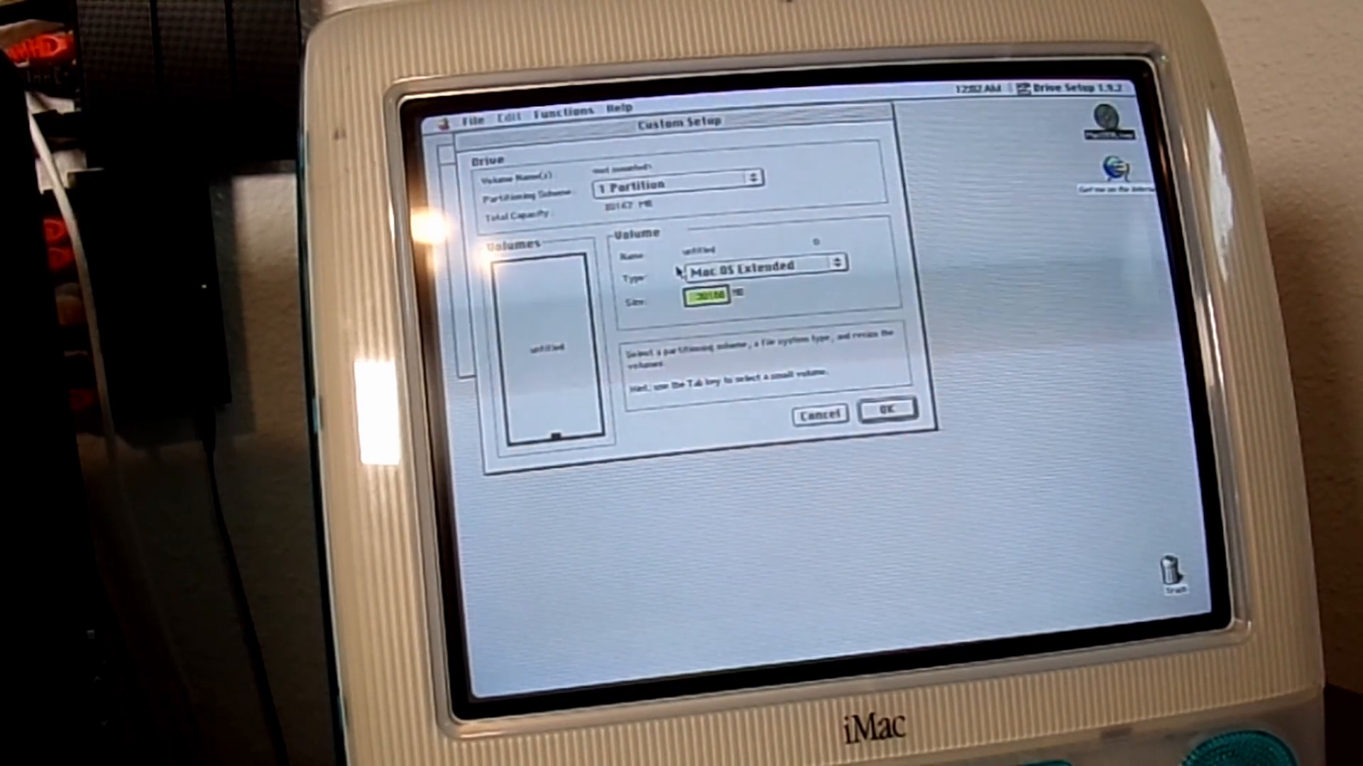
mouse_move(683, 227)
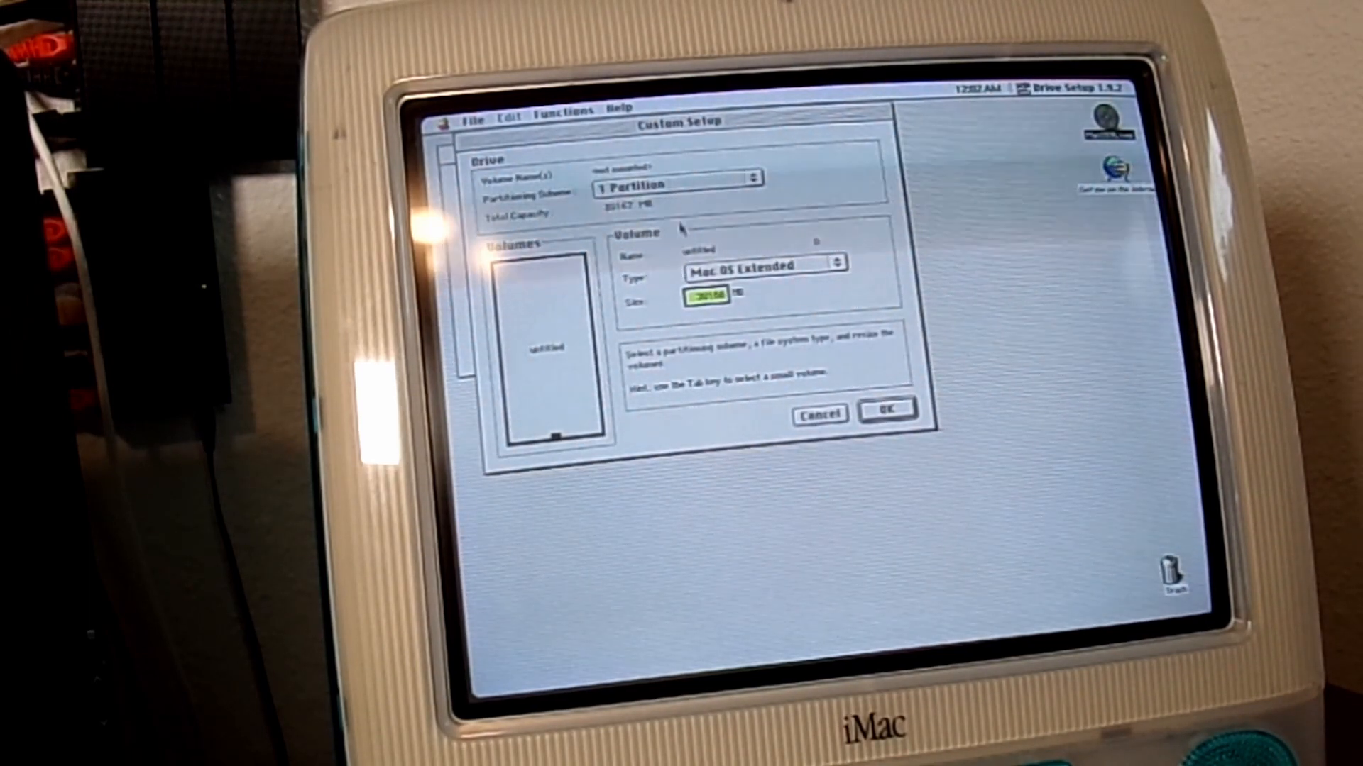
click(679, 180)
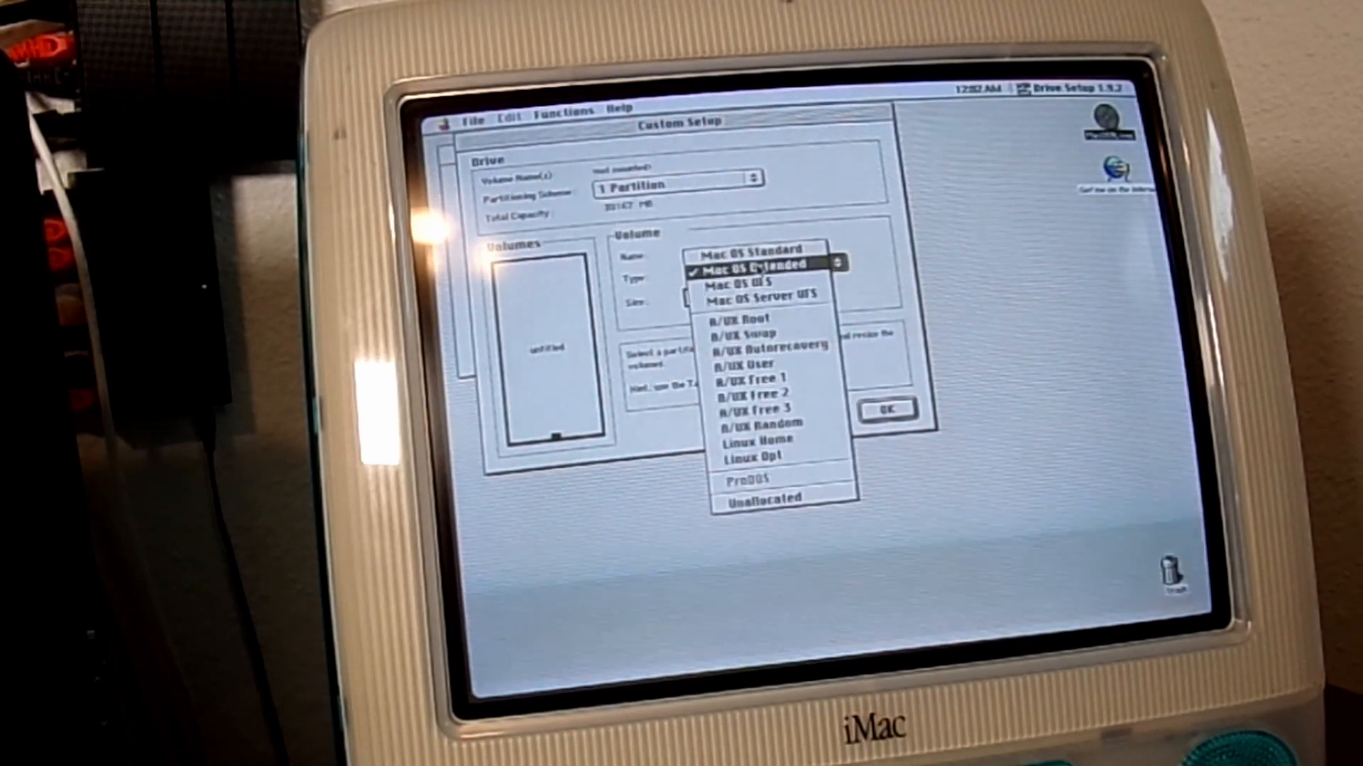
click(756, 272)
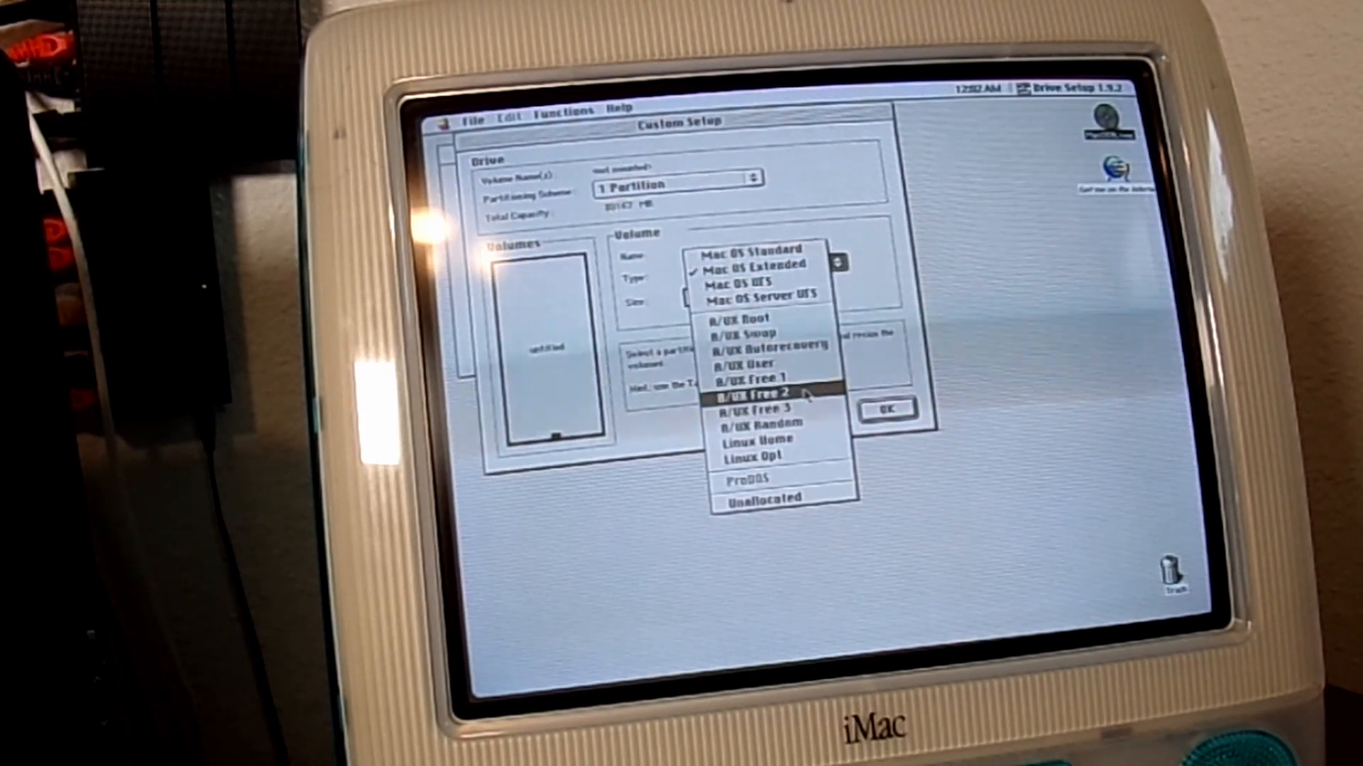
mouse_move(765, 459)
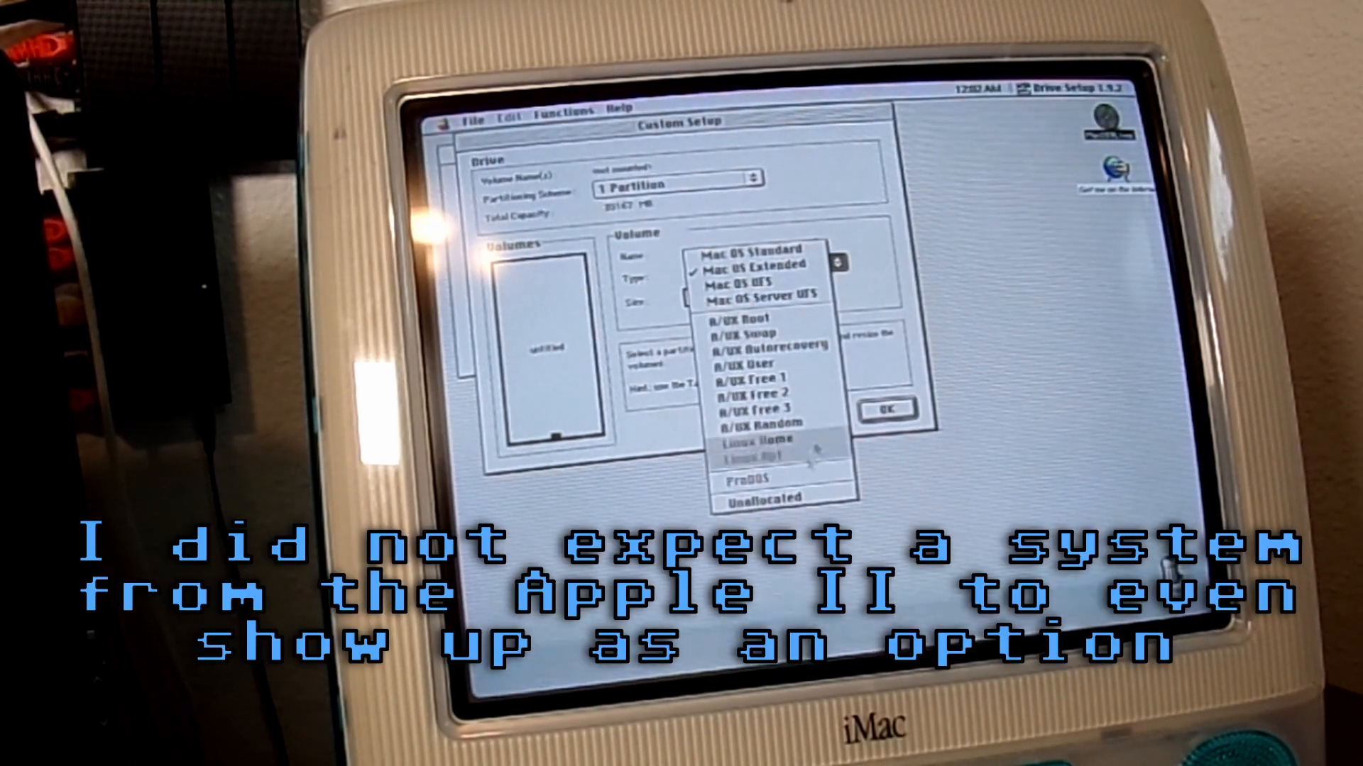
click(749, 264)
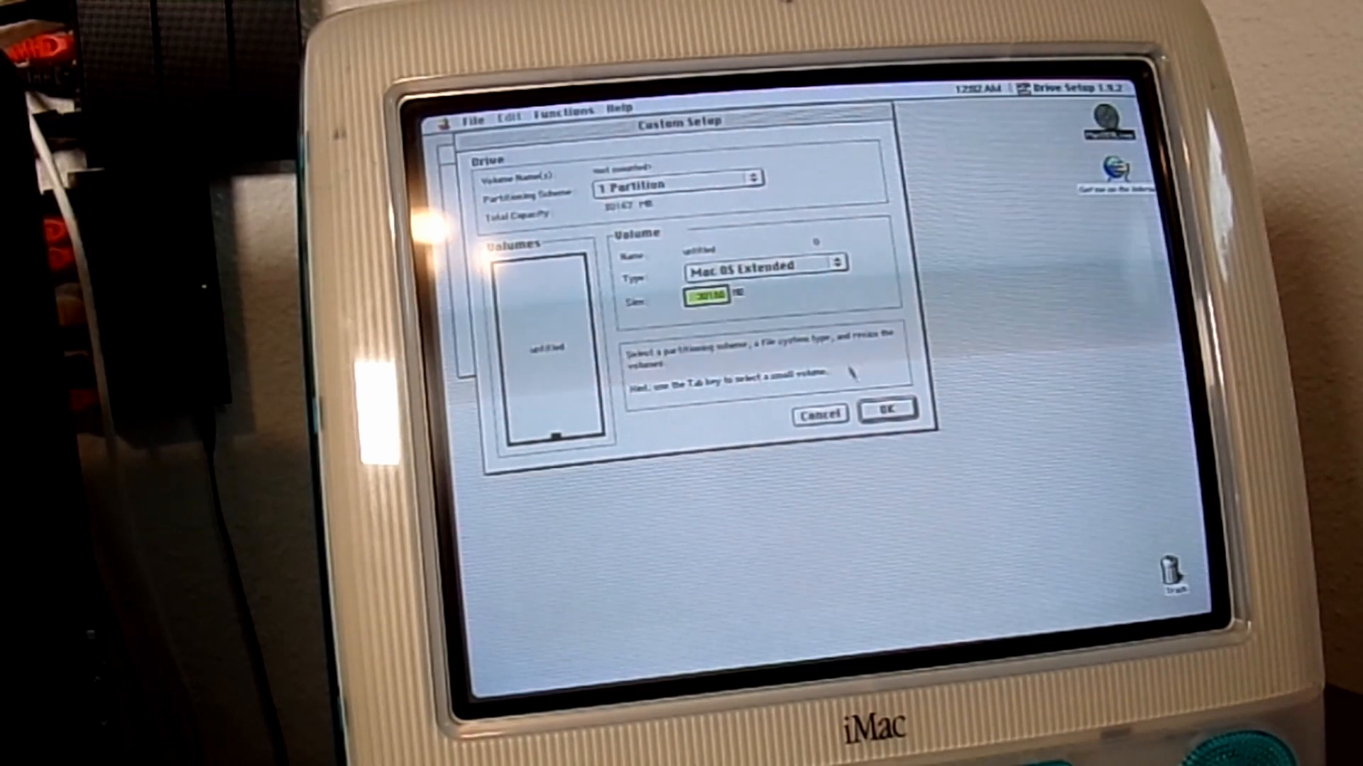
click(886, 409)
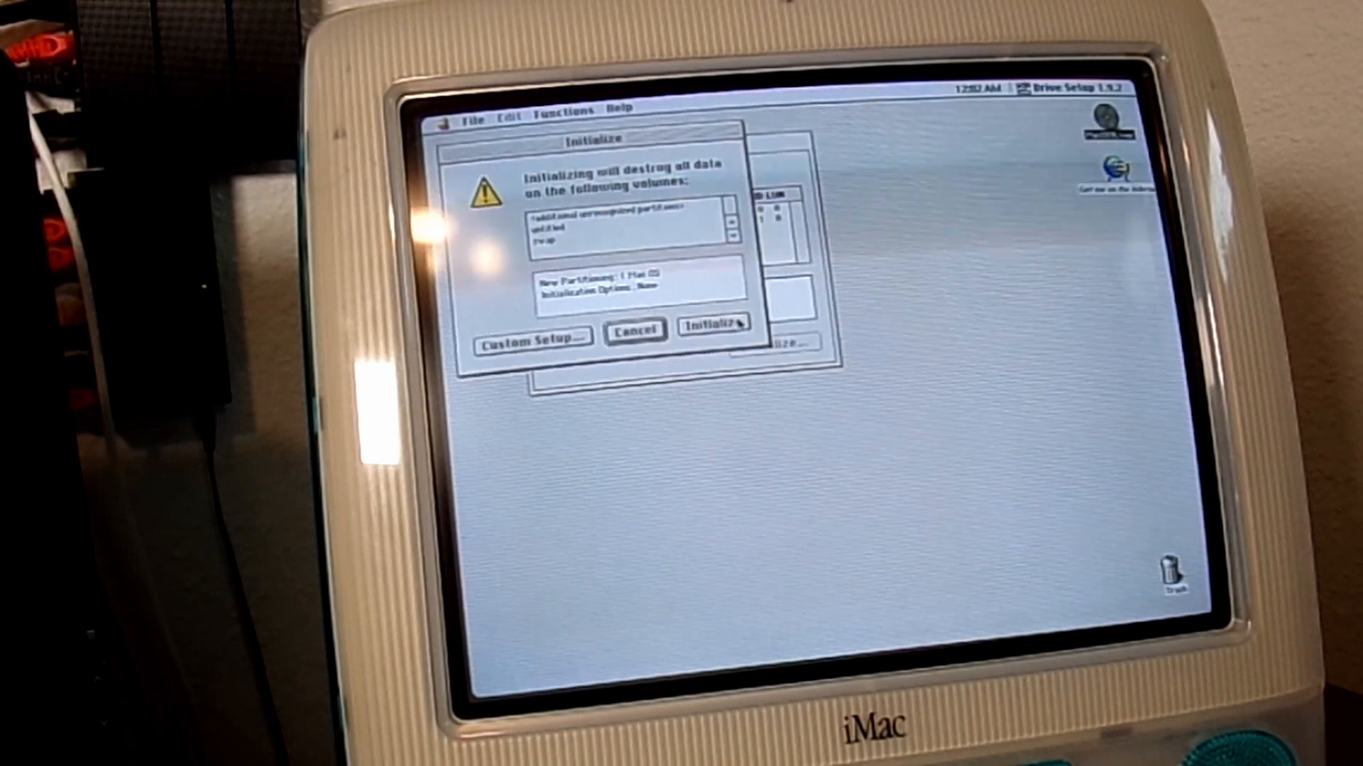
- Confirm Initialize so Drive Setup erases the internal drive and mounts the new volume
click(713, 330)
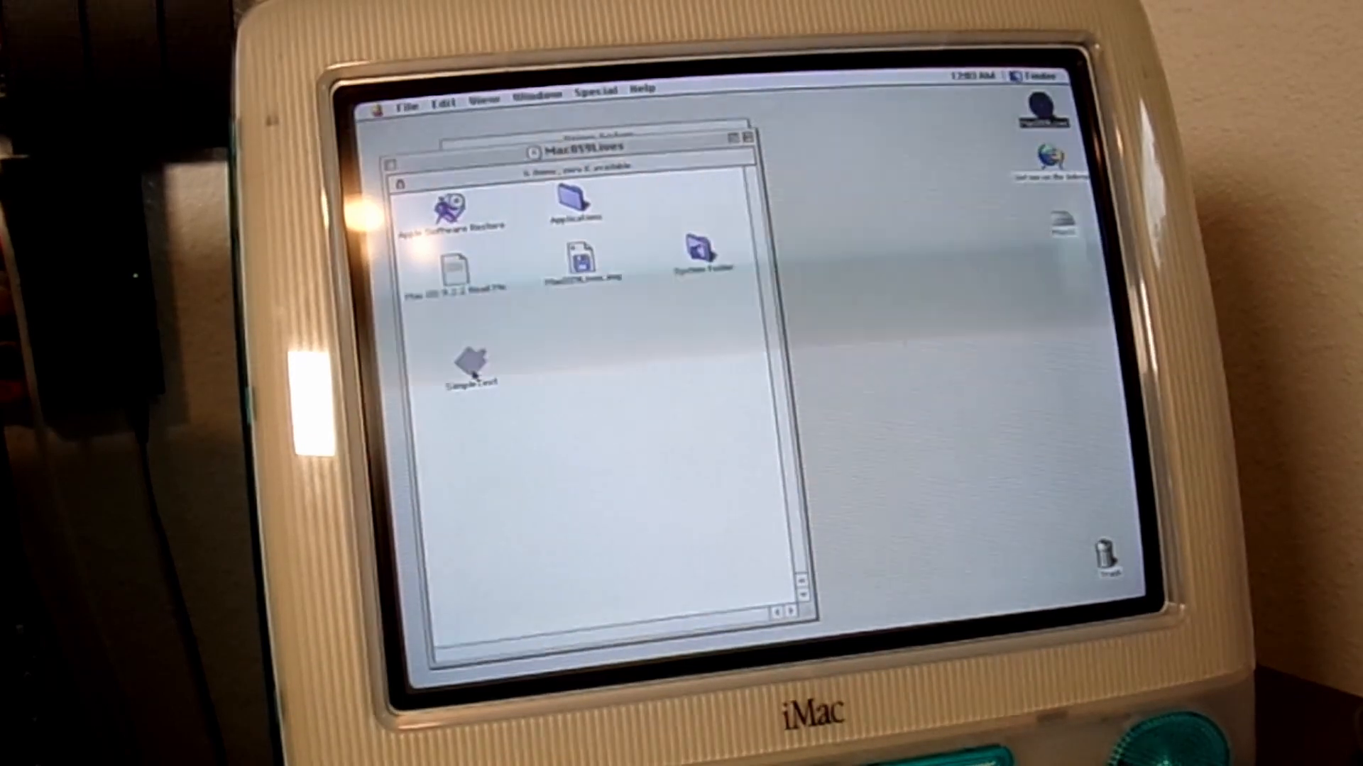
- Launch Apple Software Restore from the MacOS9Lives disk window
click(451, 209)
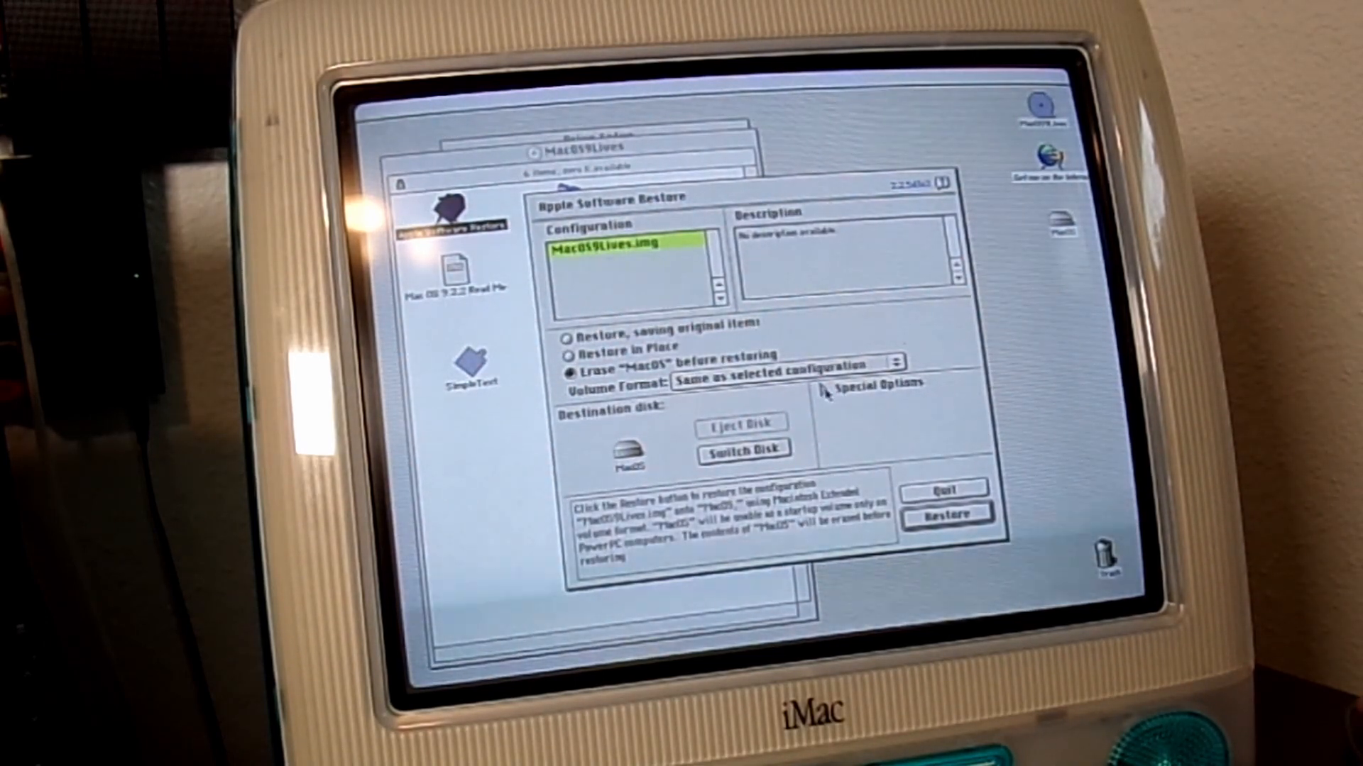
- Review Special Options, then start restoring MacOS9Lives.img onto the MacOS volume
click(824, 385)
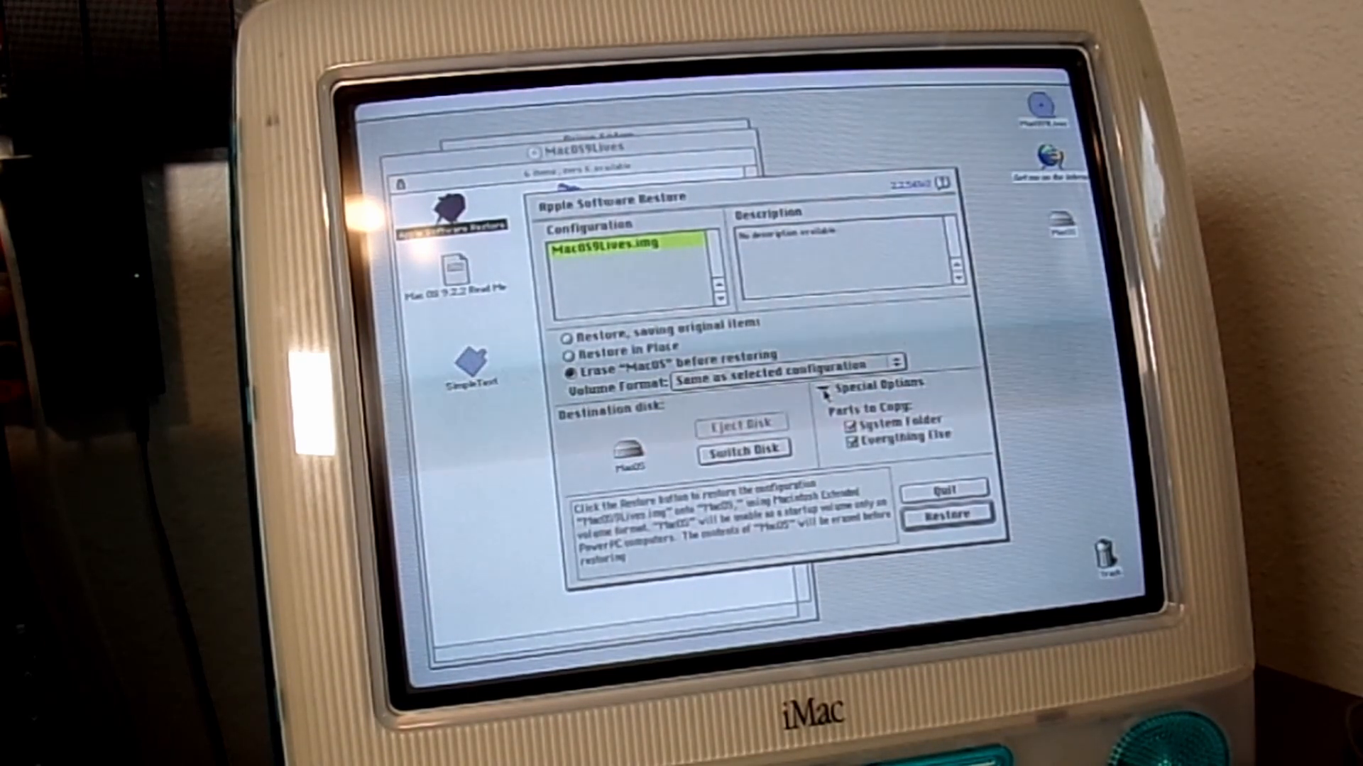
click(824, 388)
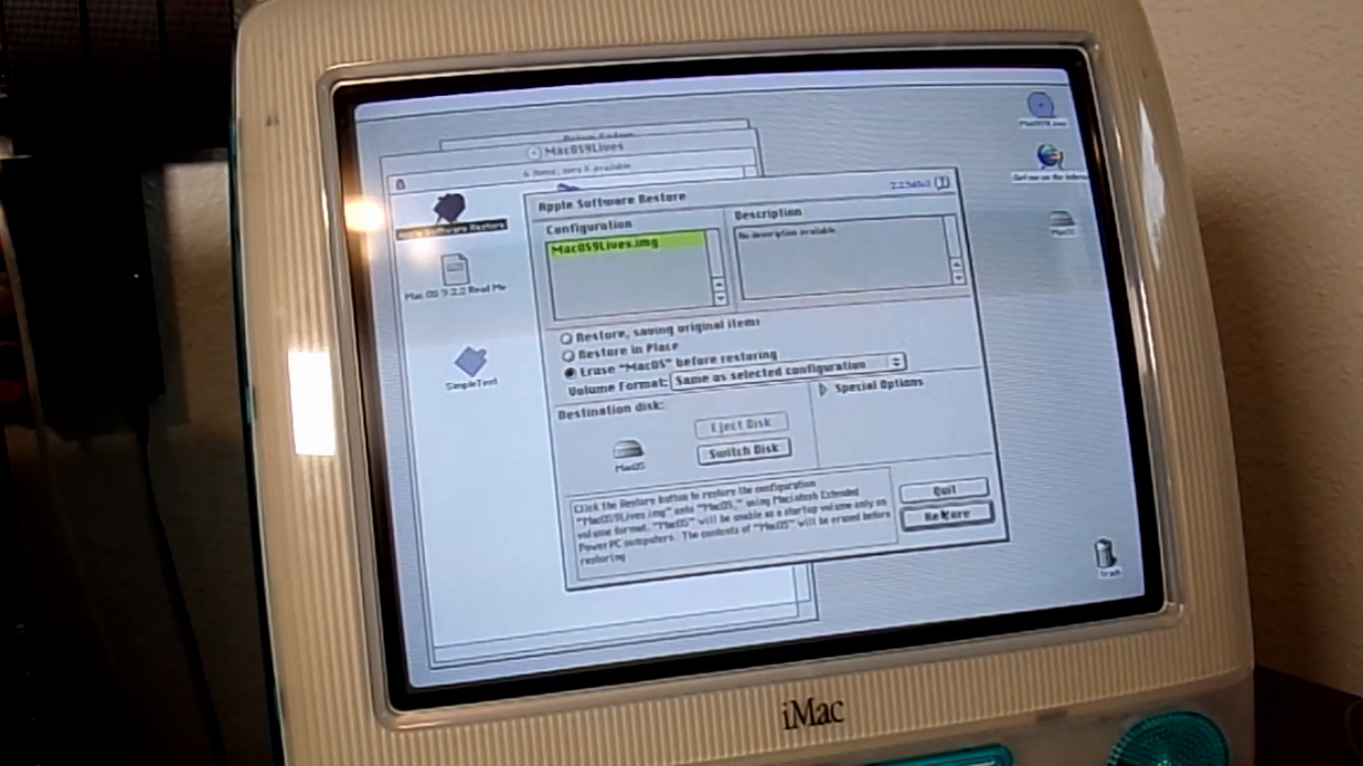
click(947, 513)
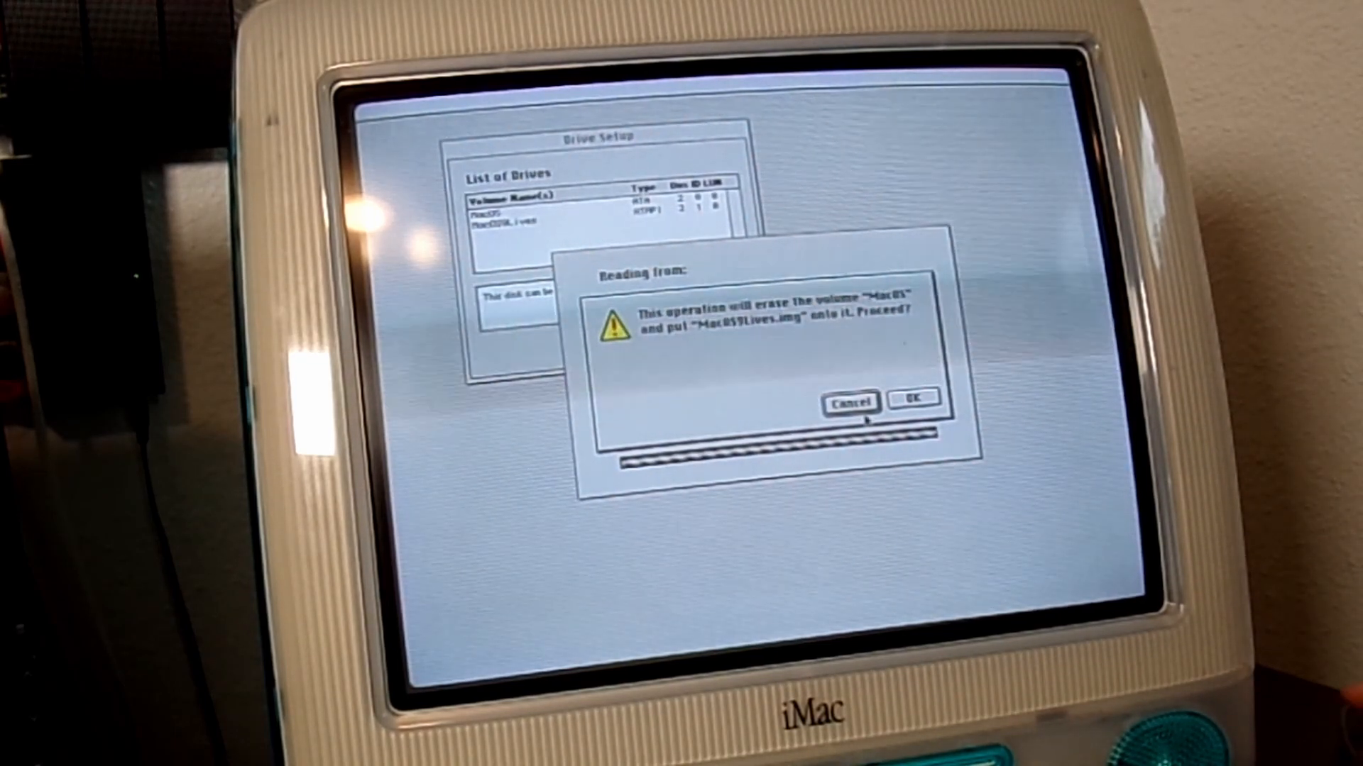
- Confirm erasing MacOS so the image restores and the iMac restarts into setup
click(912, 399)
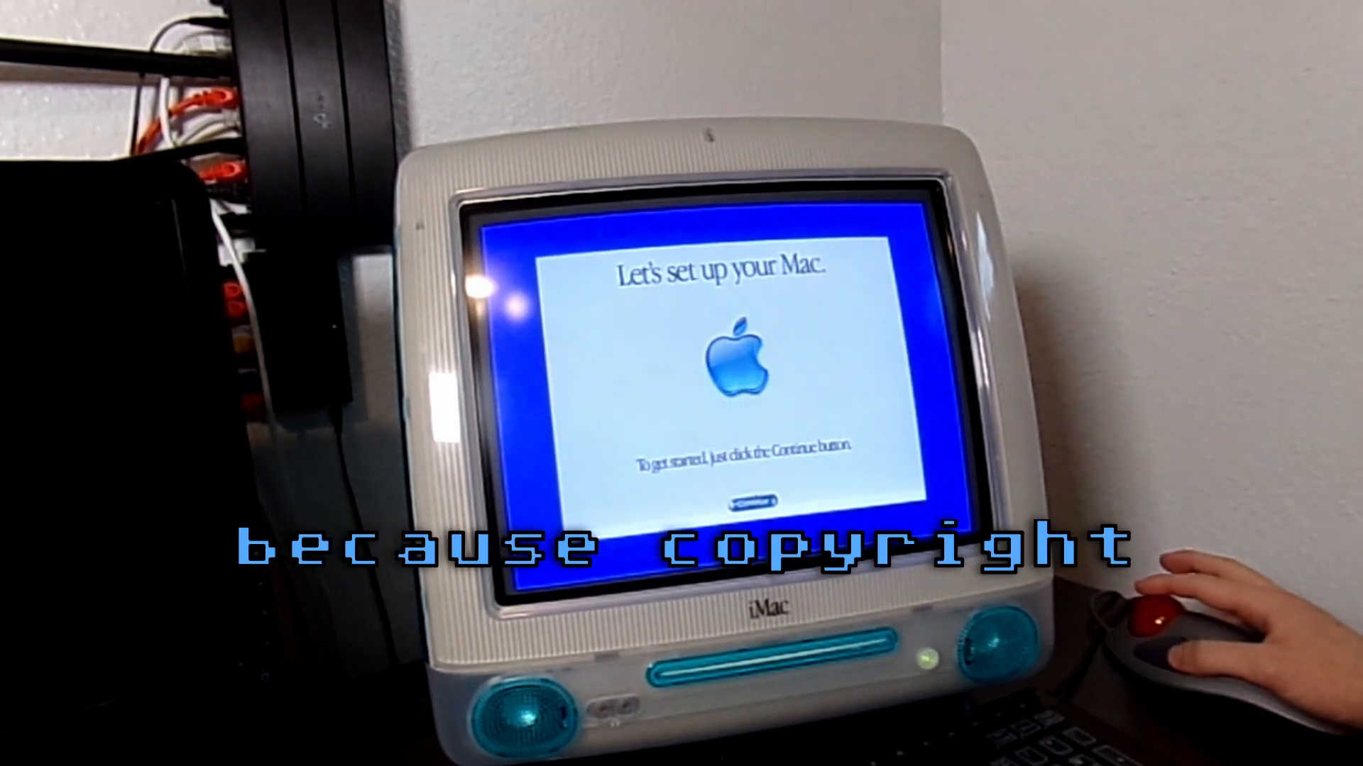
- Continue through the welcome and Register screens, choosing Later for sending registration
click(758, 502)
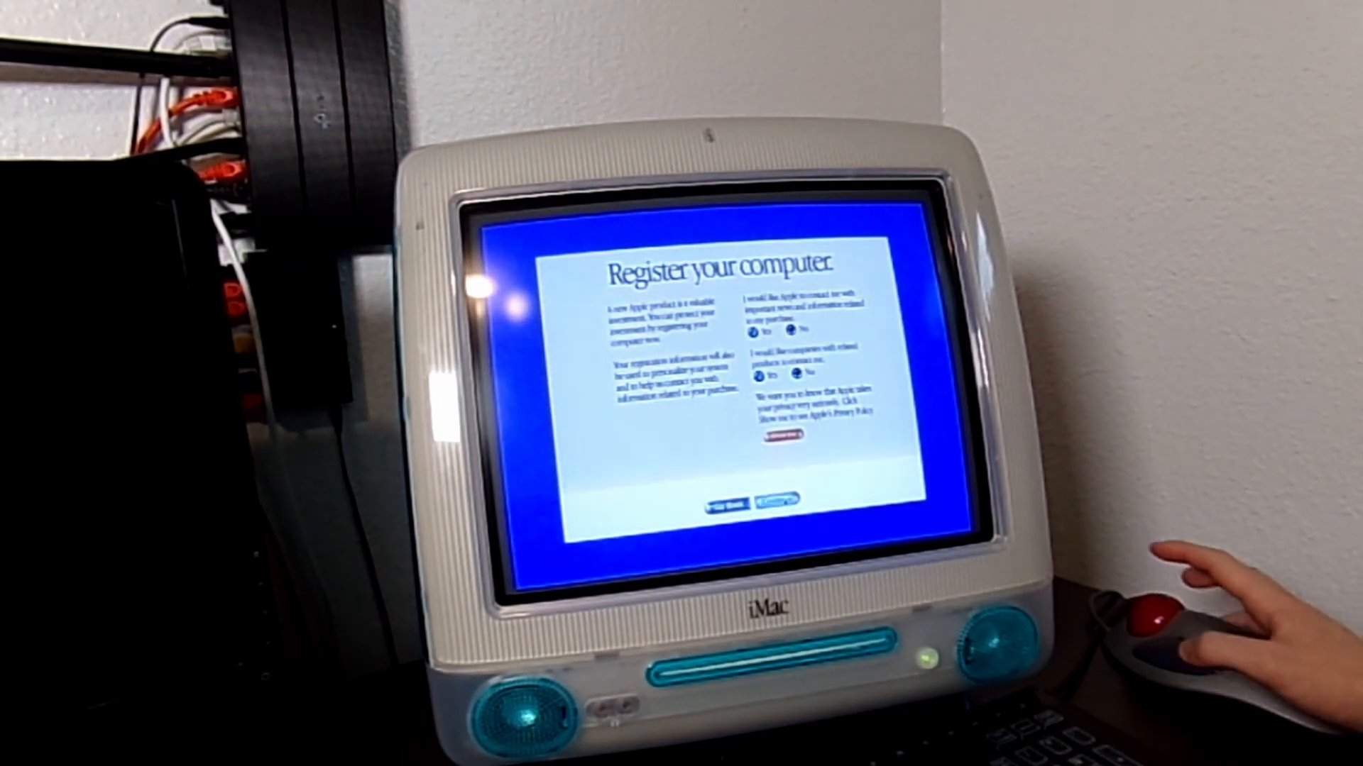
click(780, 501)
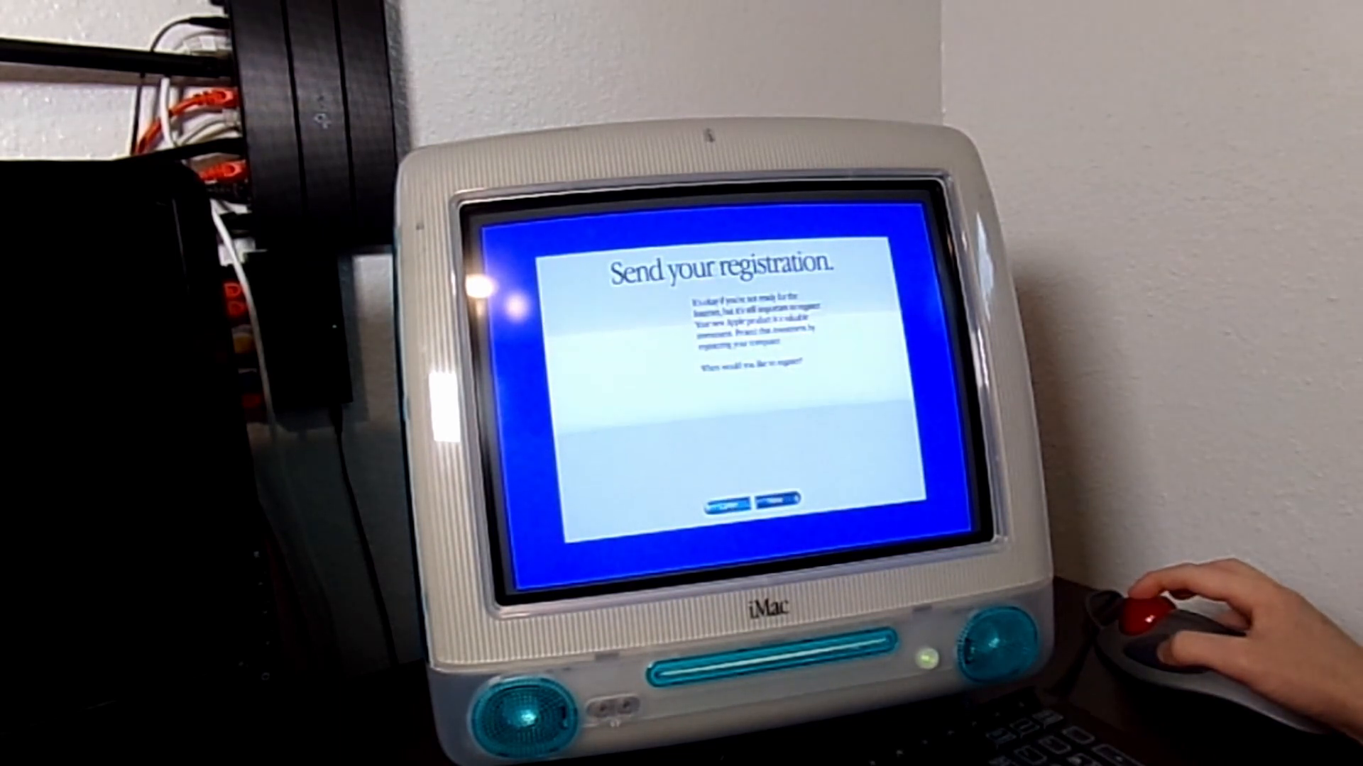
click(775, 502)
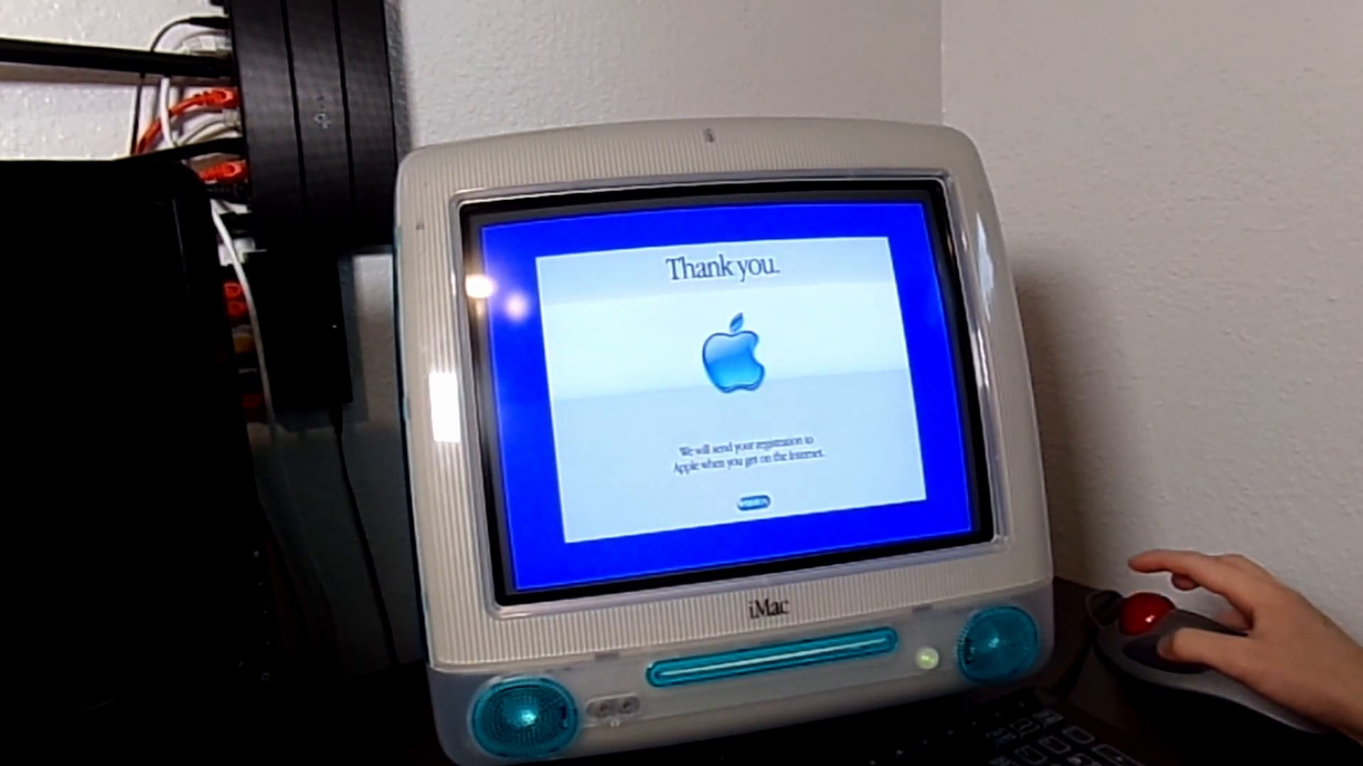